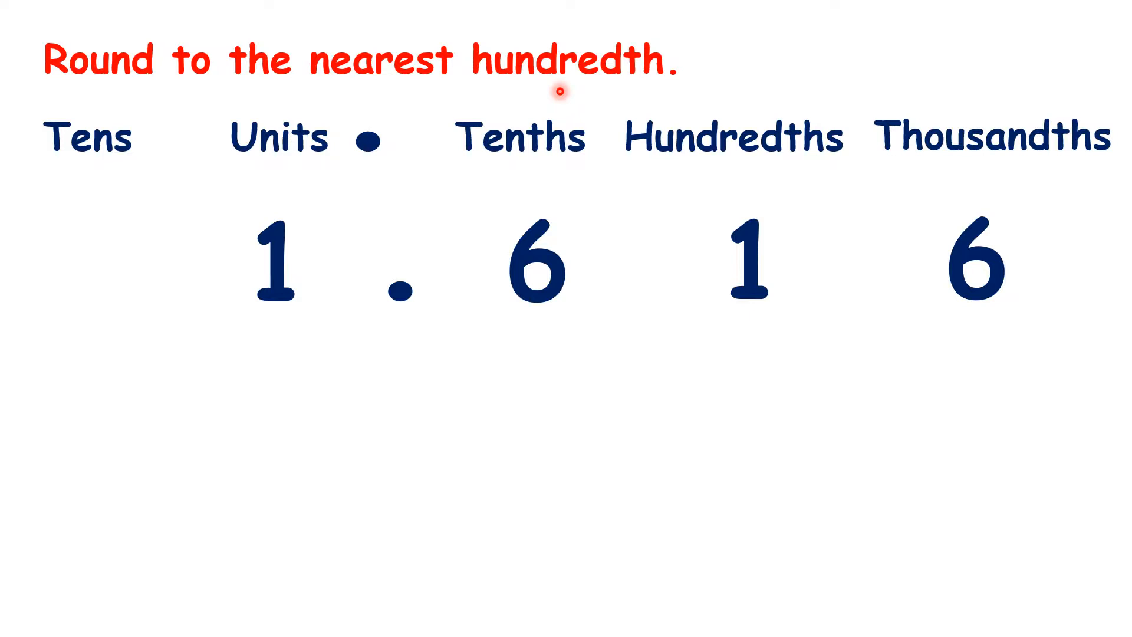
mouse_move(762, 166)
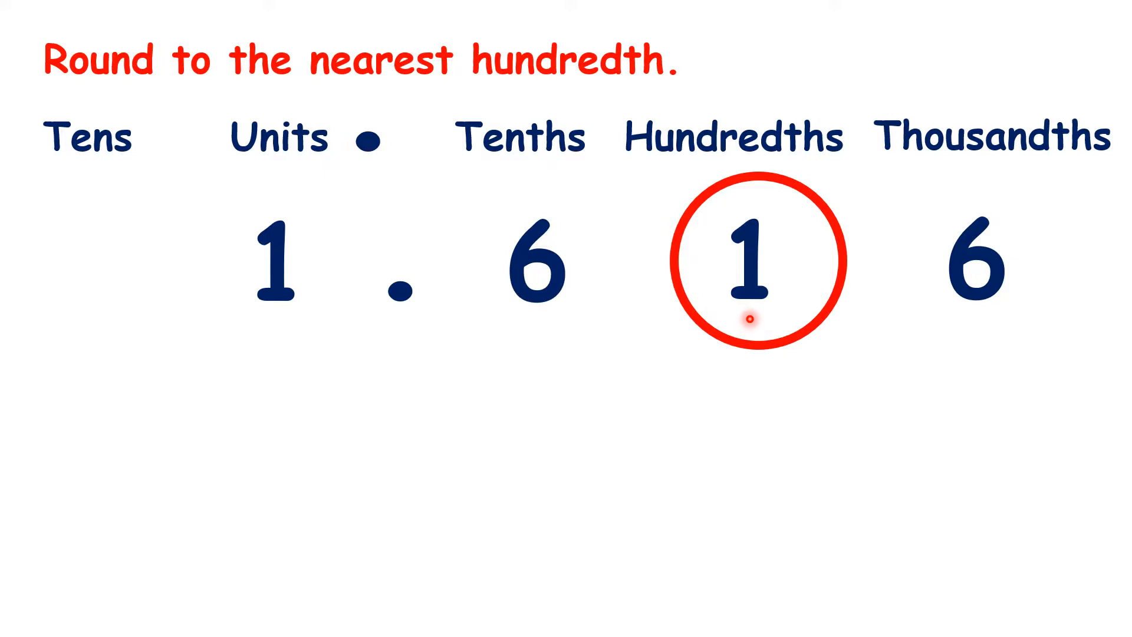
mouse_move(552, 290)
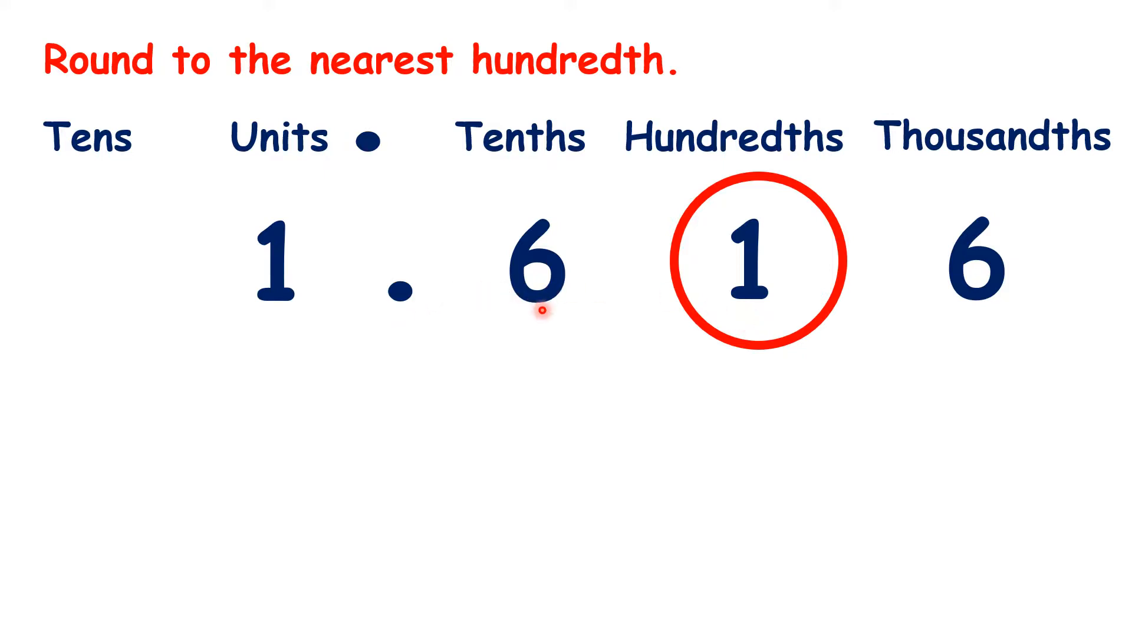
mouse_move(858, 312)
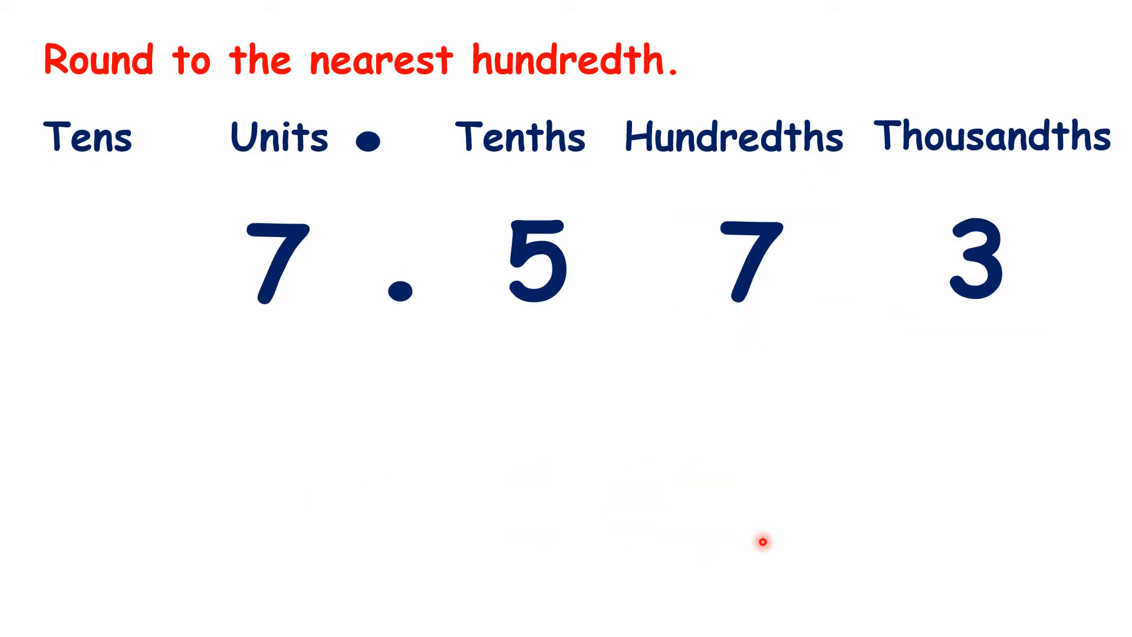
mouse_move(745, 326)
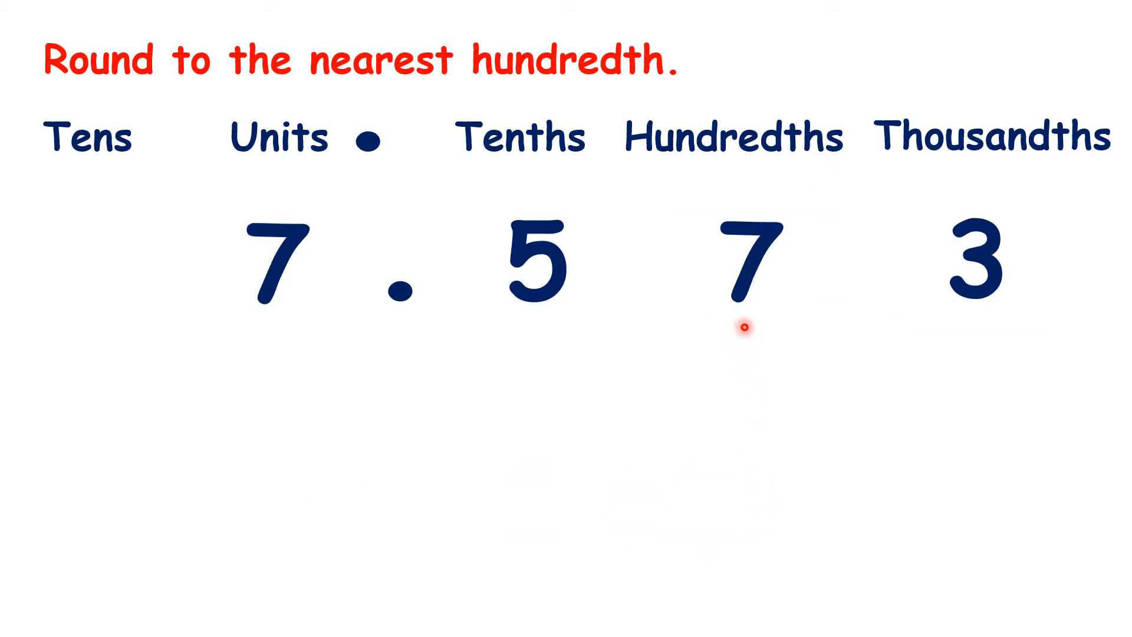
mouse_move(541, 82)
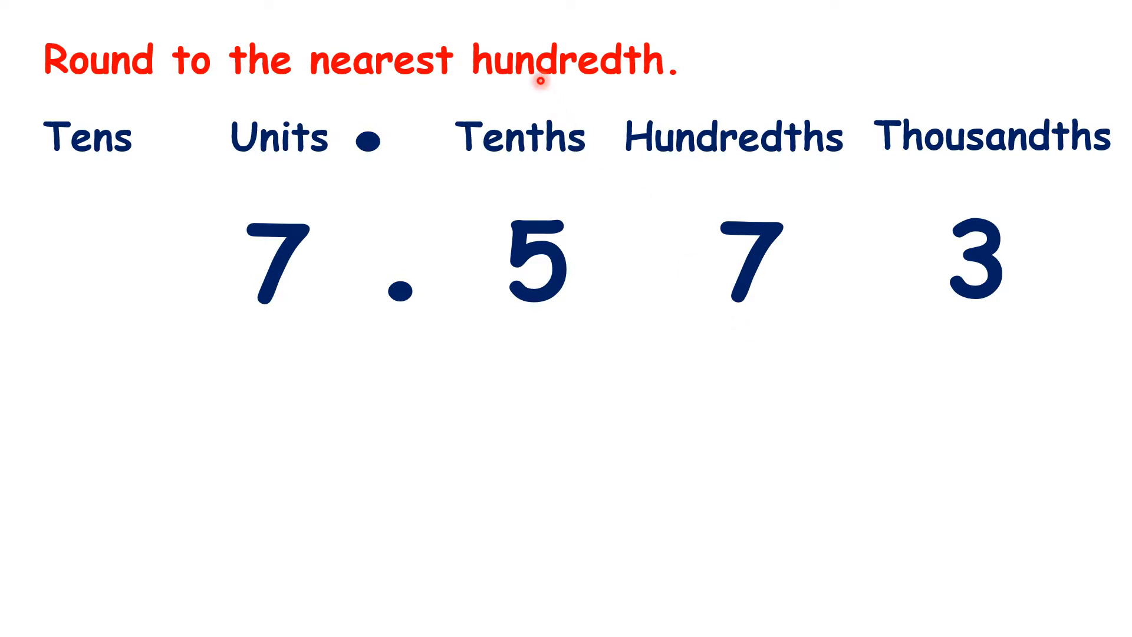
mouse_move(753, 172)
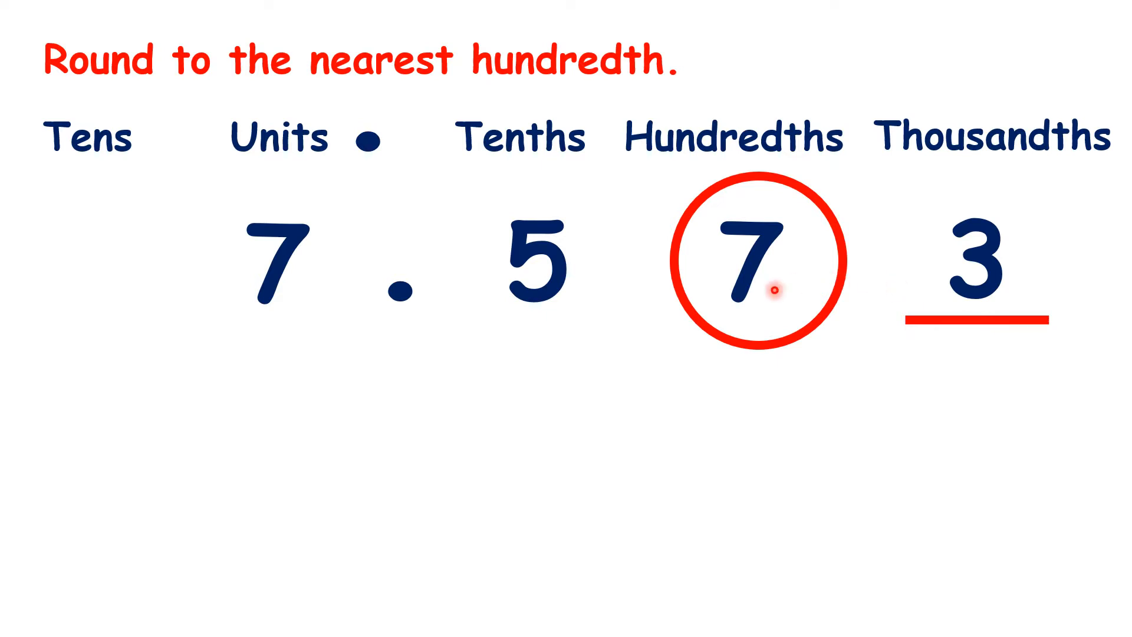
mouse_move(742, 341)
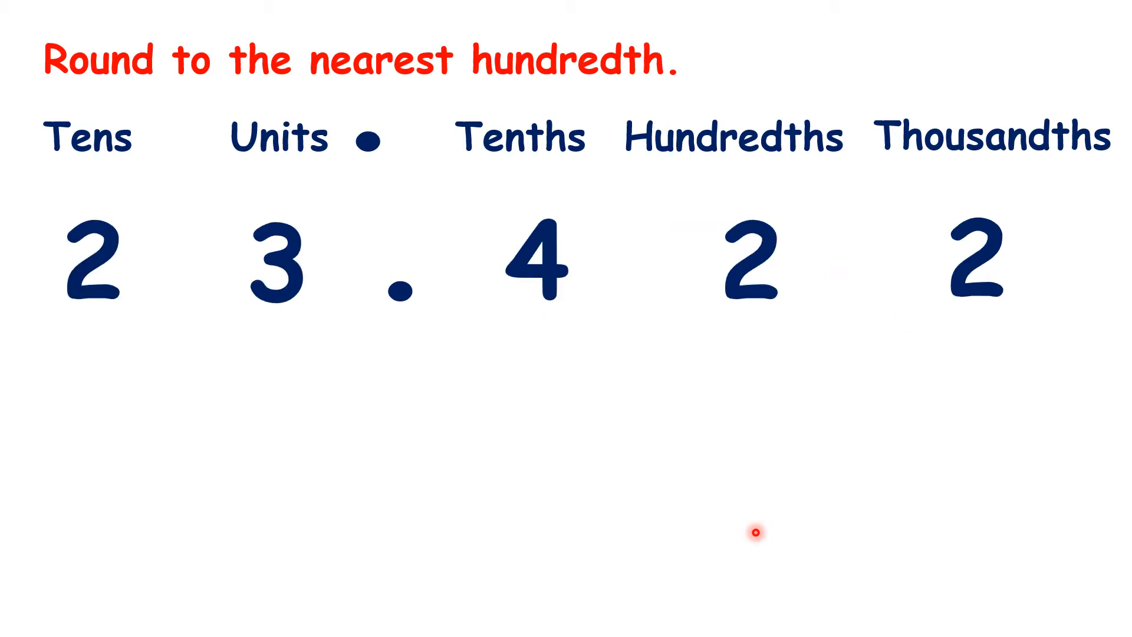
mouse_move(751, 340)
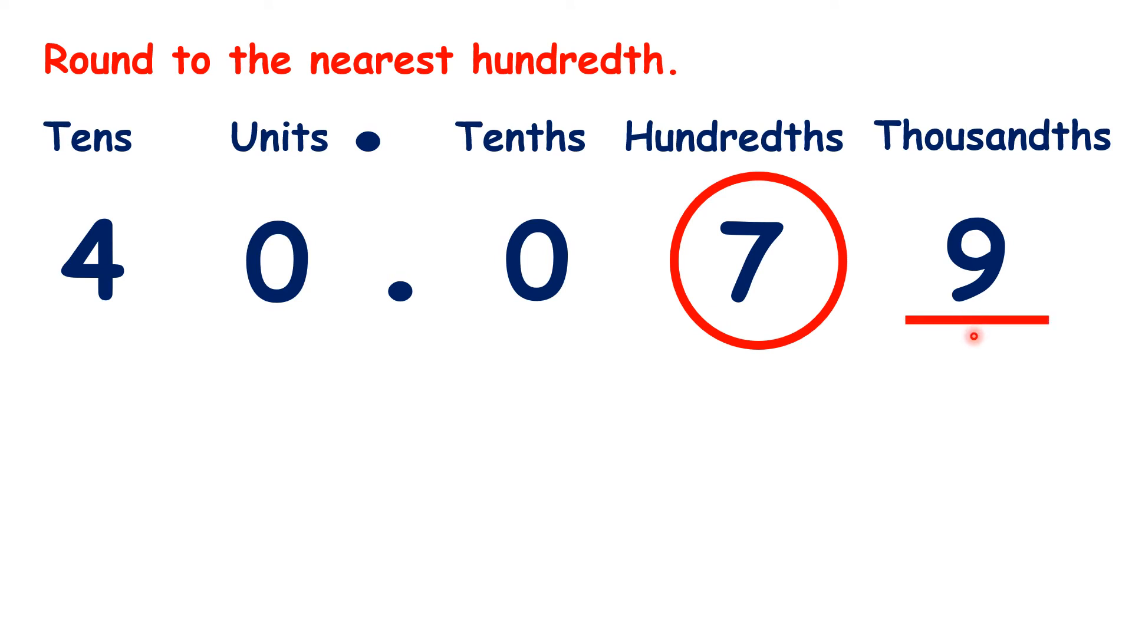
mouse_move(765, 323)
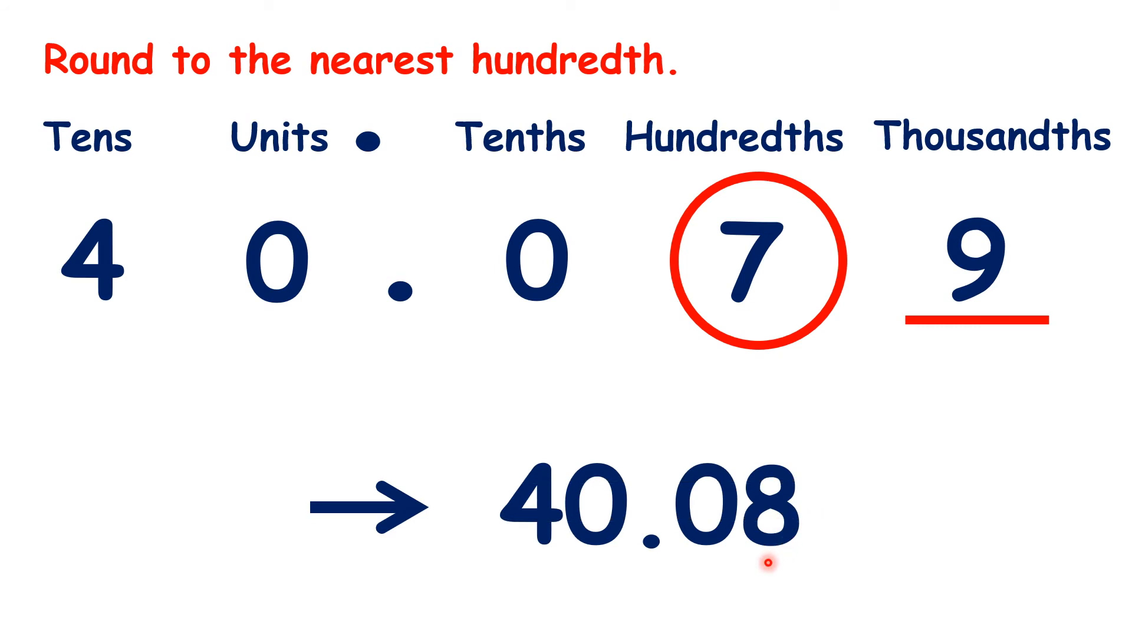
mouse_move(762, 320)
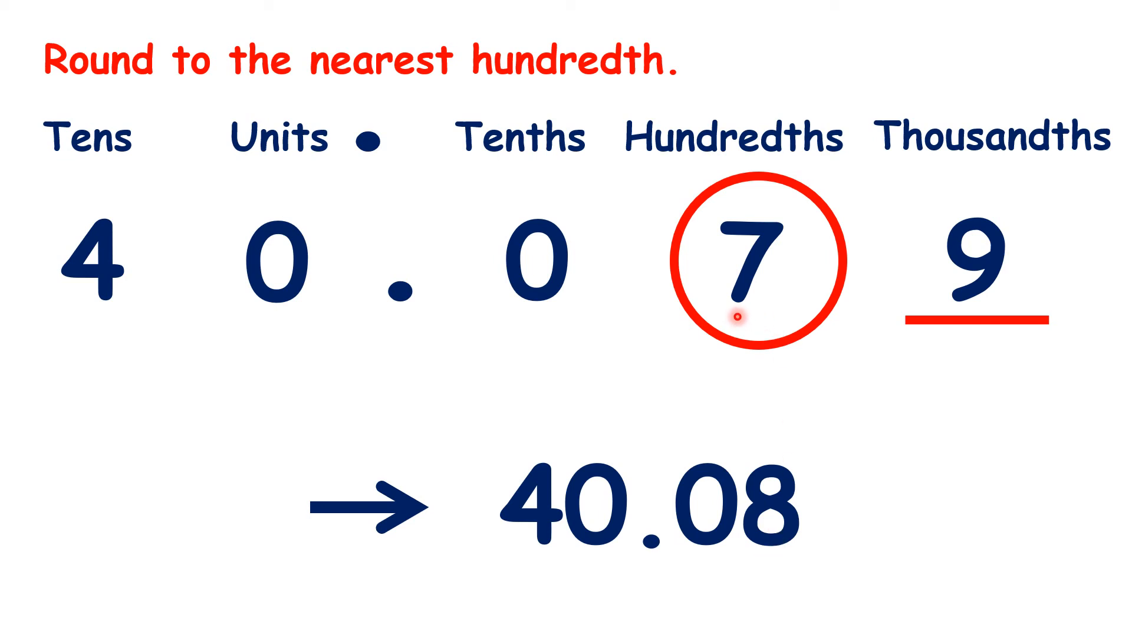
mouse_move(871, 333)
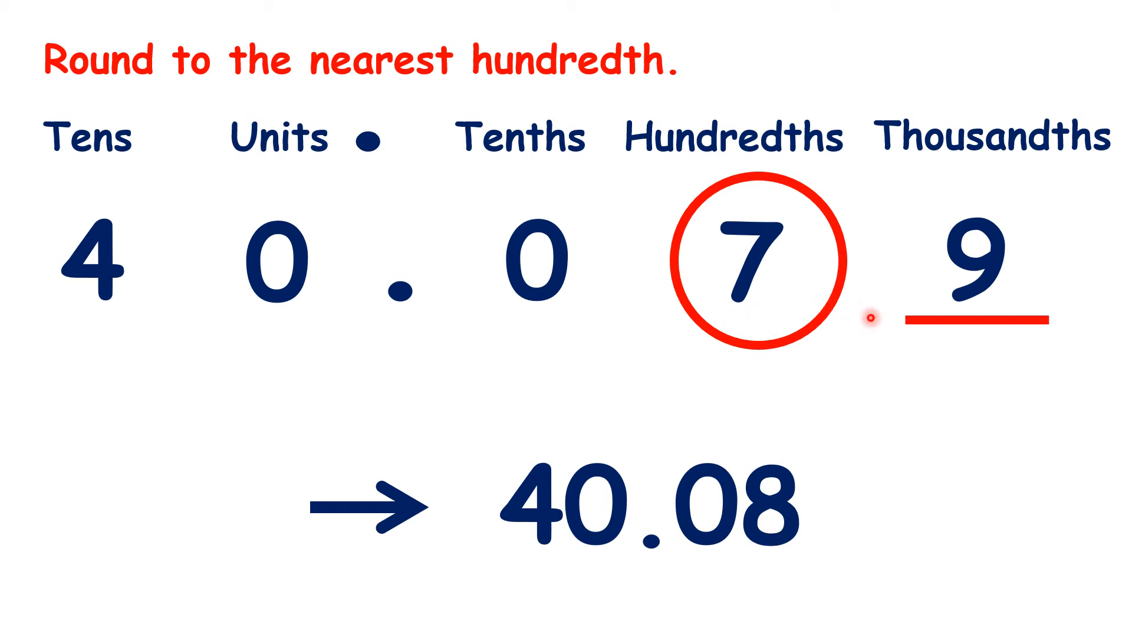
mouse_move(115, 332)
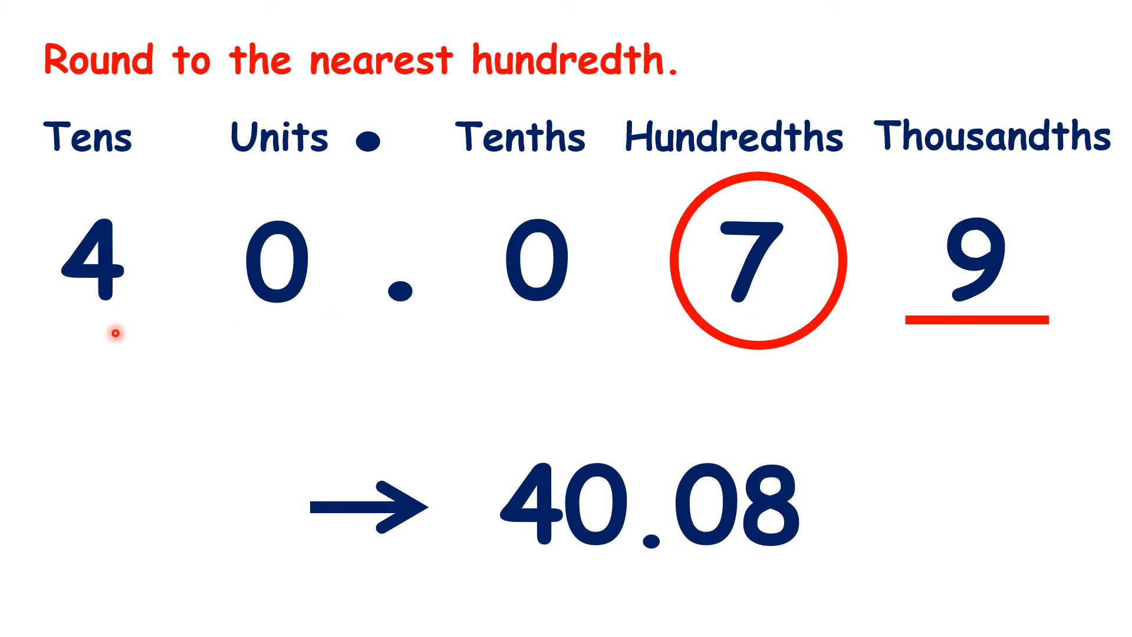